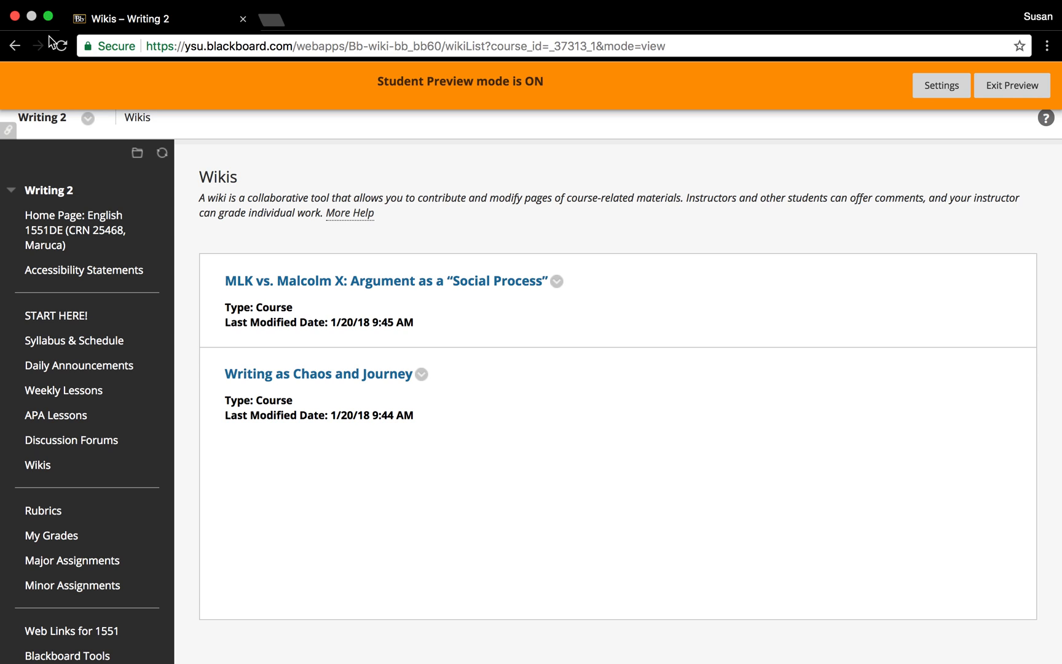
mouse_move(510, 97)
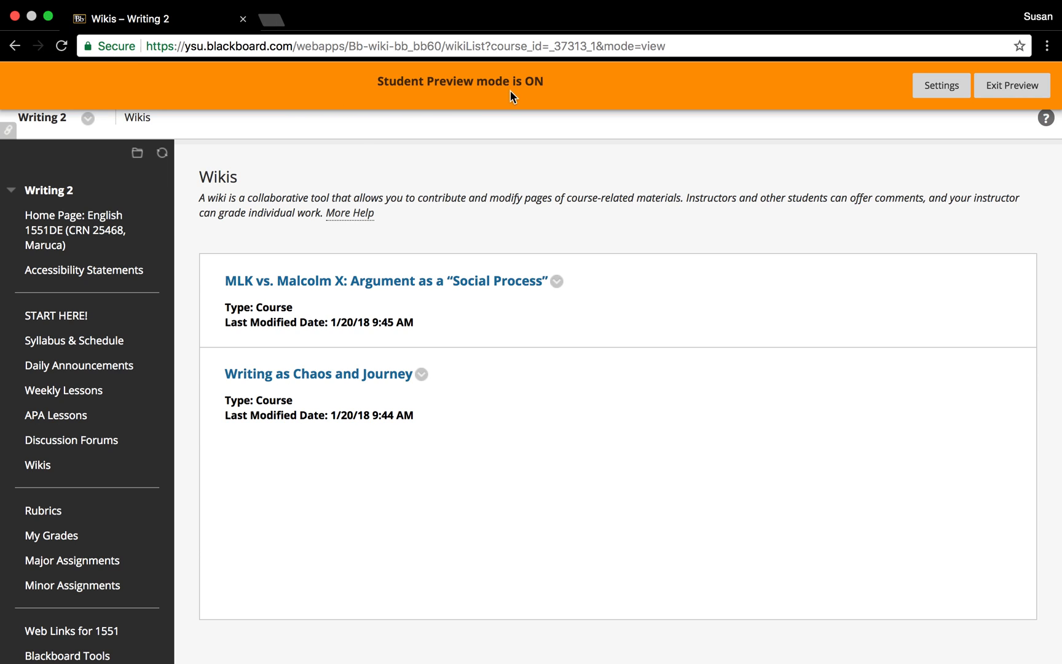
mouse_move(549, 91)
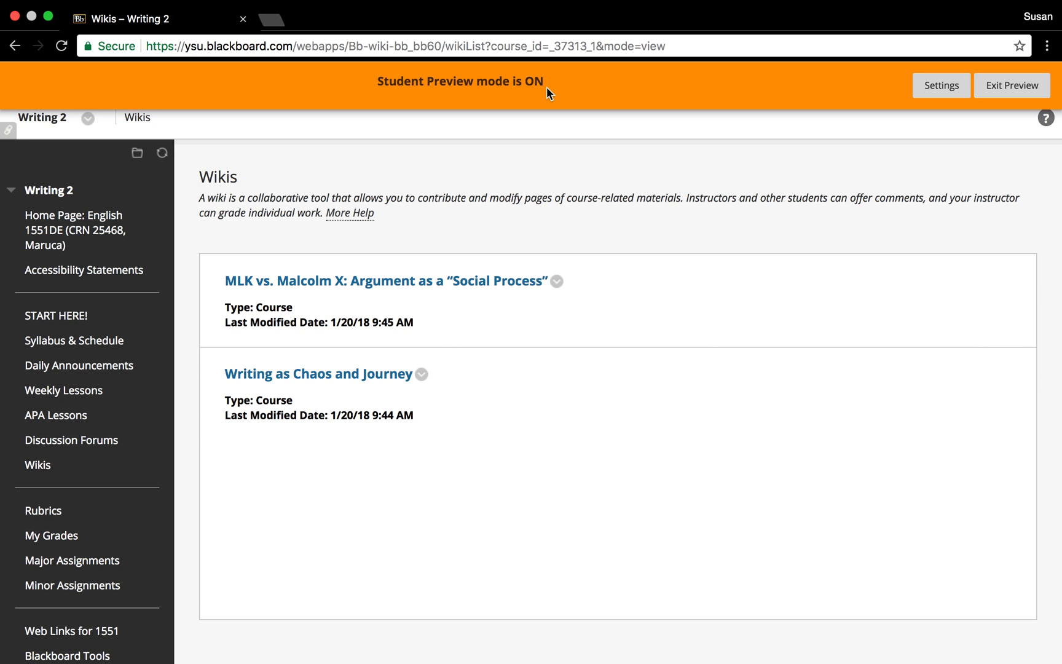
mouse_move(37, 465)
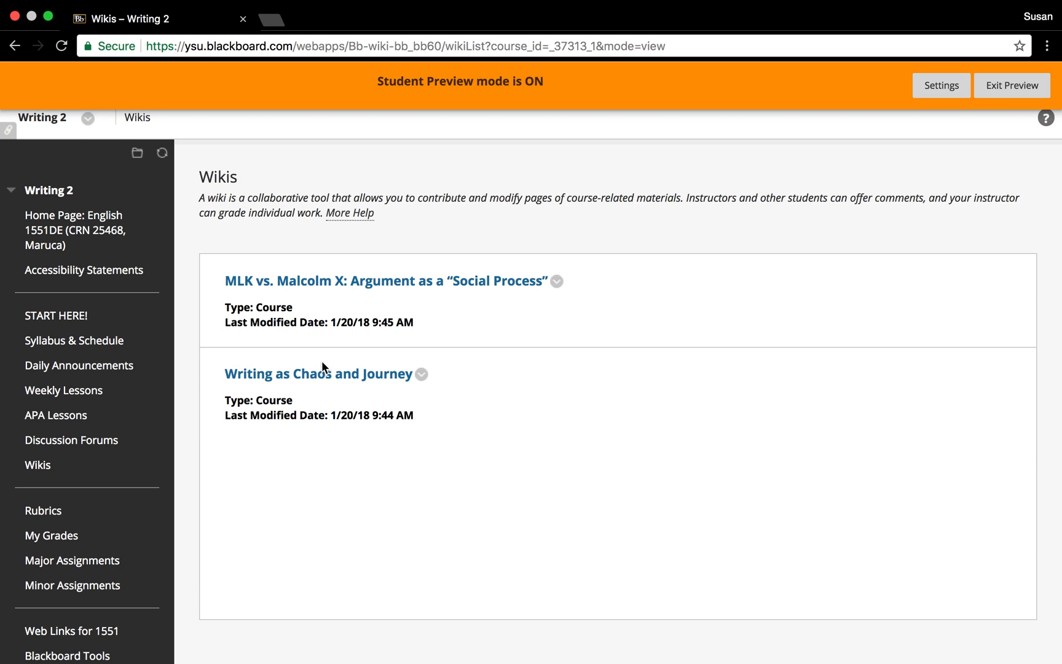
mouse_move(381, 291)
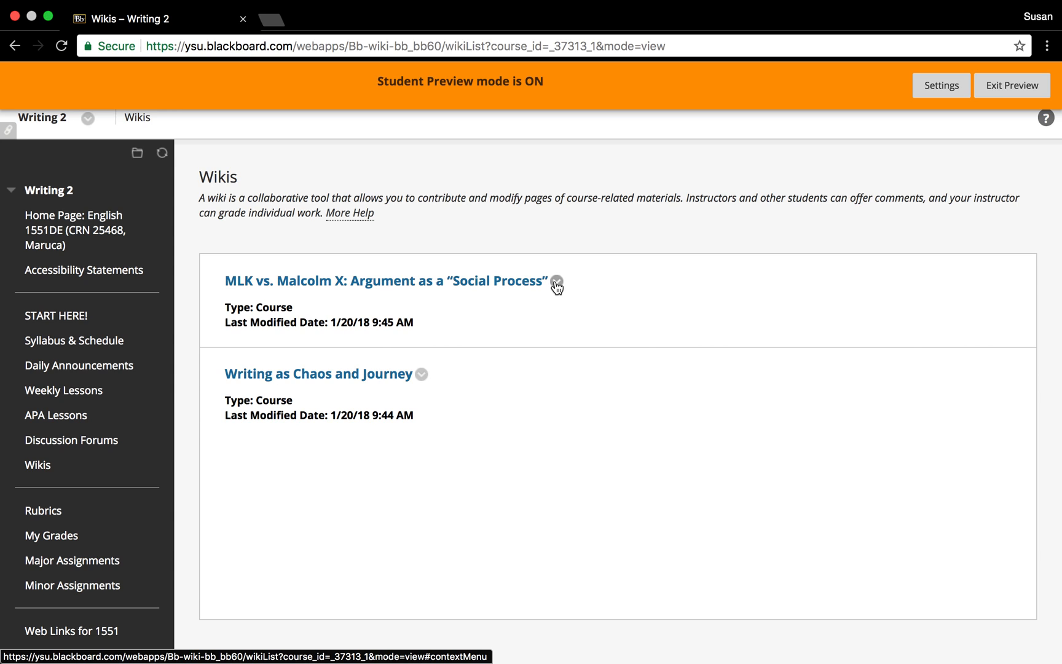
mouse_move(556, 282)
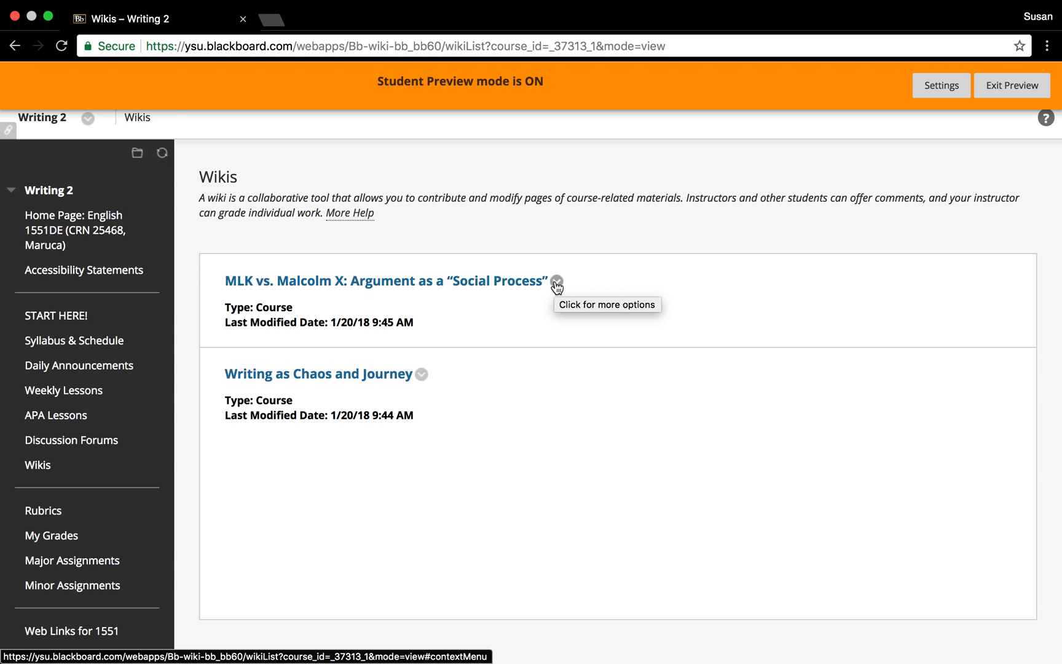
Open the MLK vs. Malcolm X: Argument as a "Social Process" wiki from the Wikis list
click(386, 280)
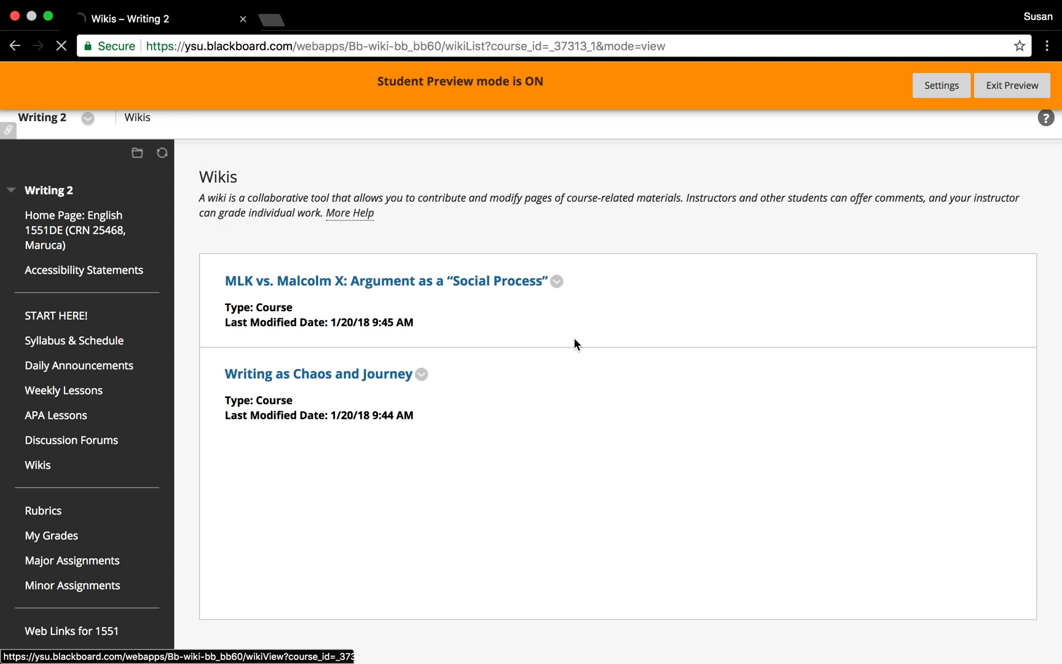
click(386, 280)
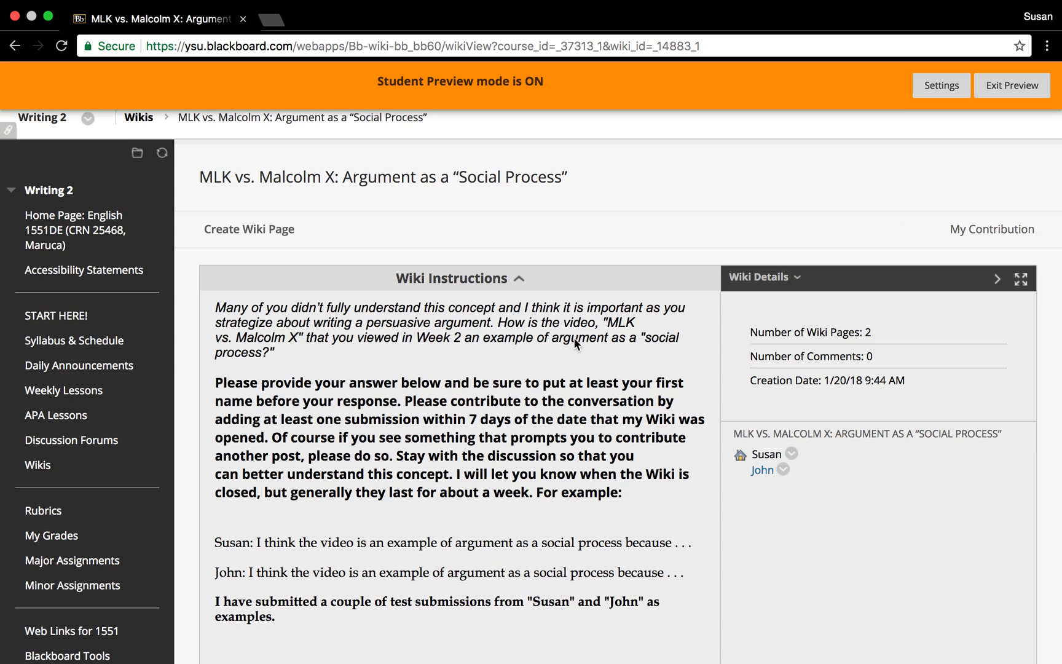
mouse_move(513, 420)
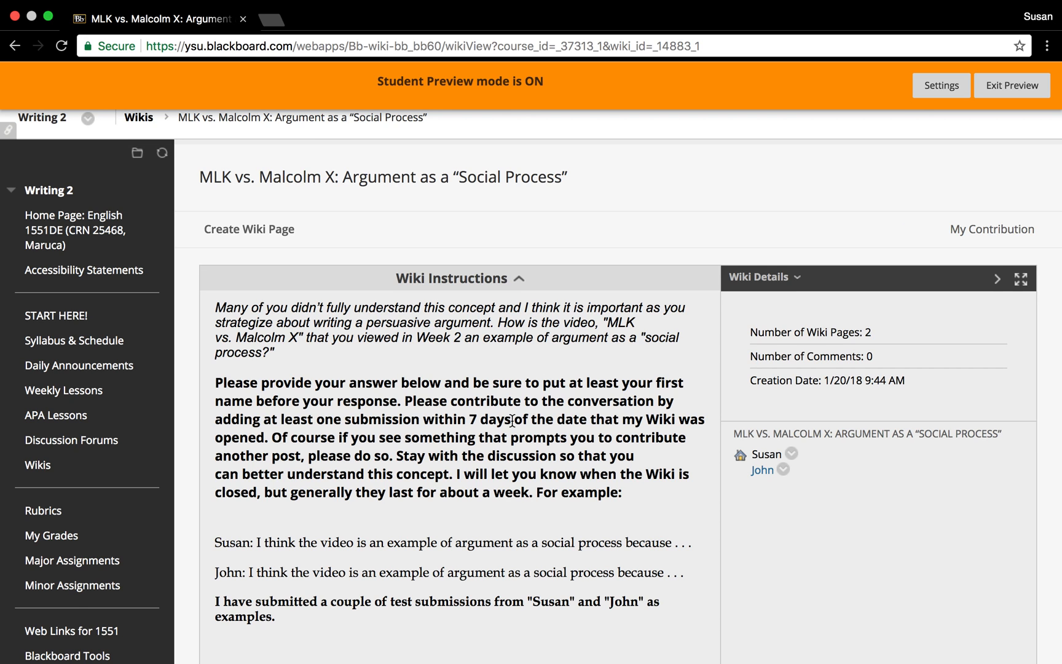
scroll(down, 3)
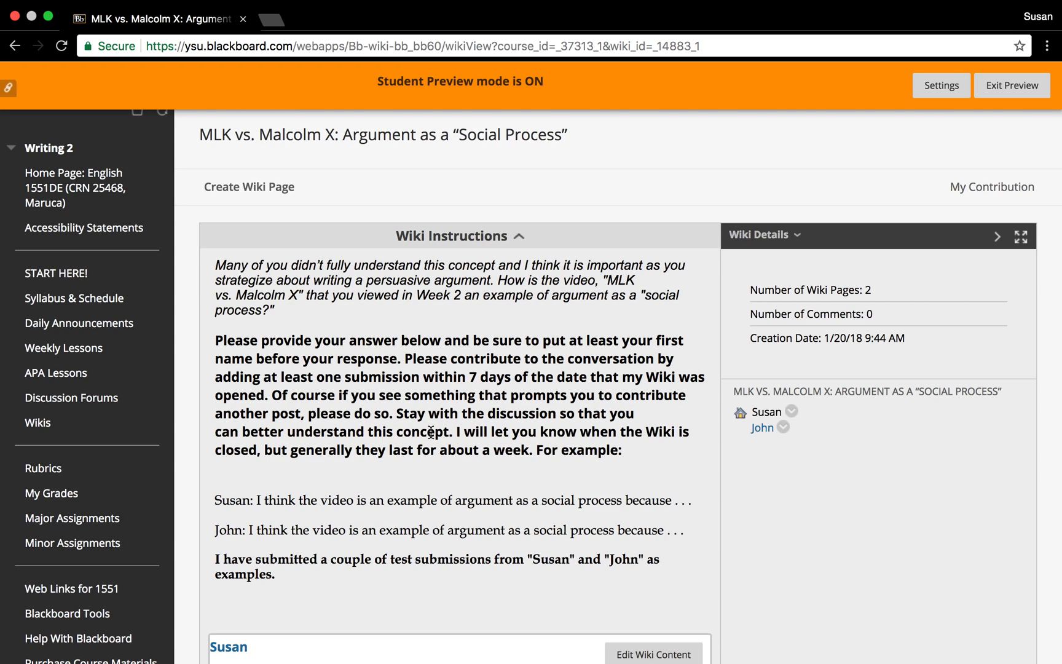
mouse_move(784, 291)
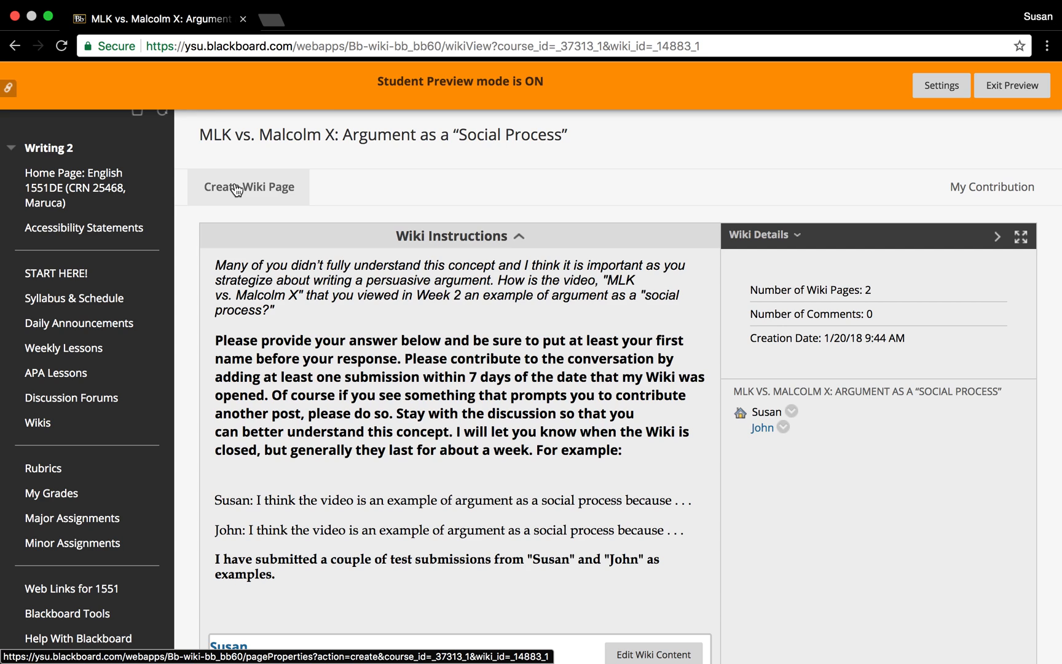
click(248, 187)
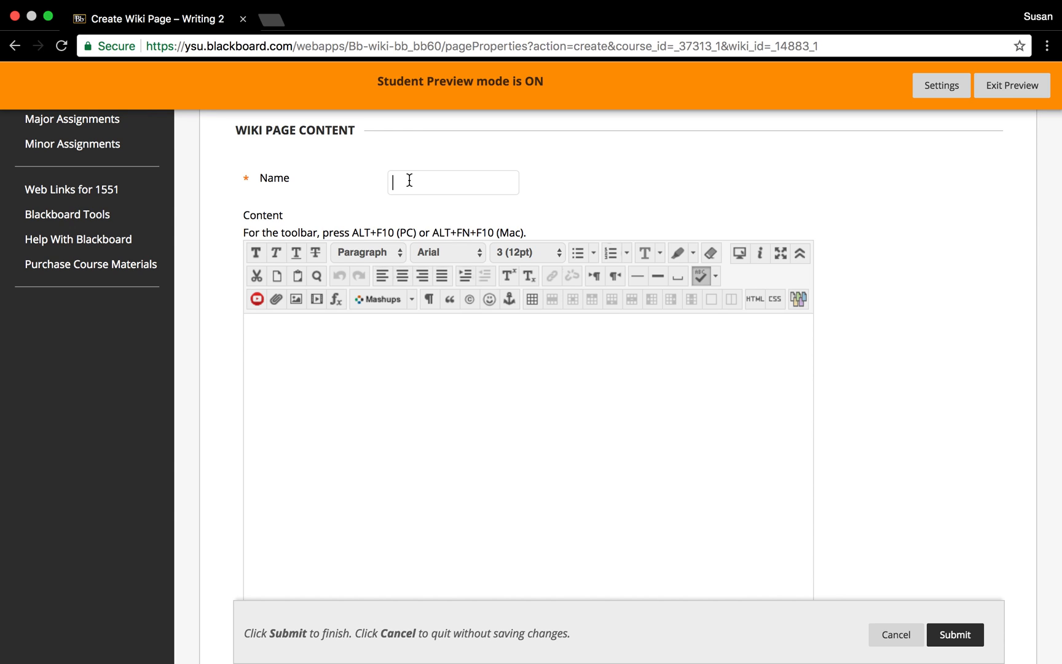
click(453, 182)
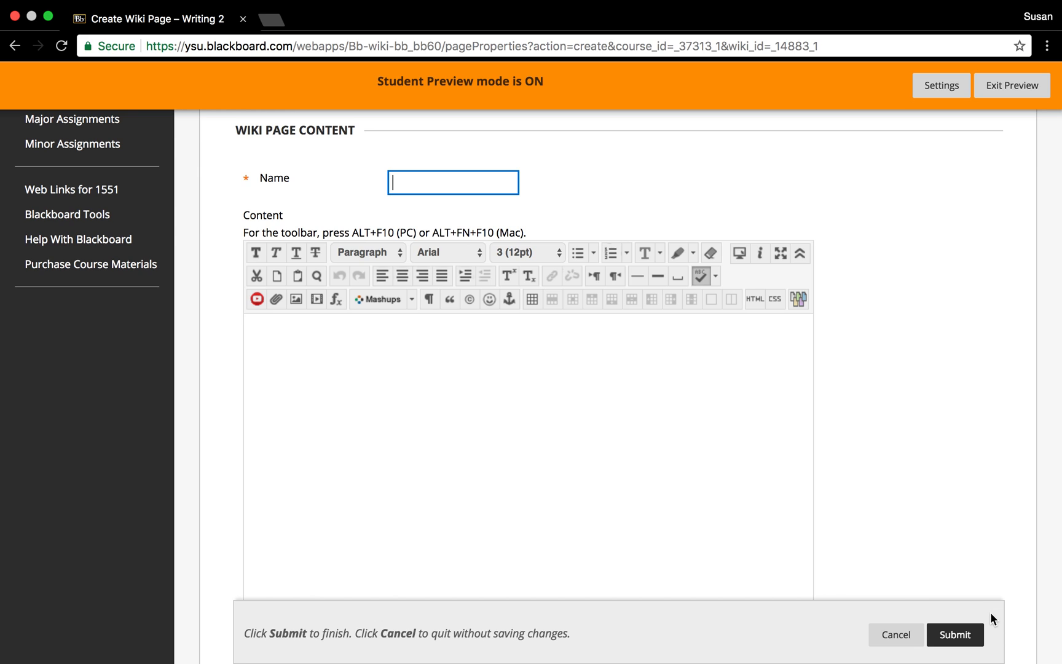
mouse_move(681, 340)
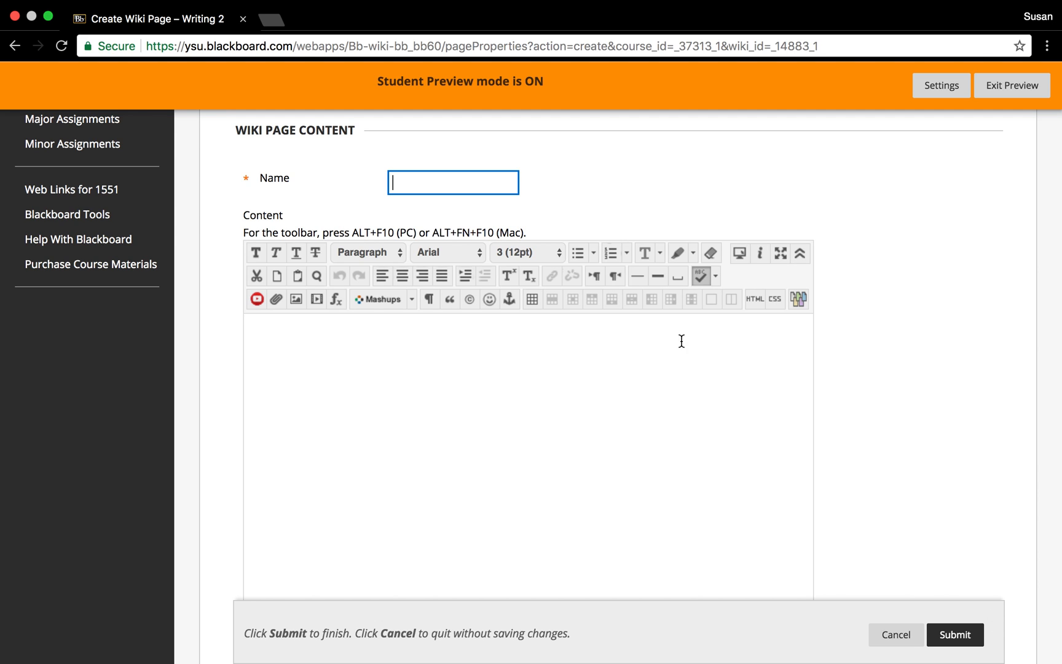
text(Susan)
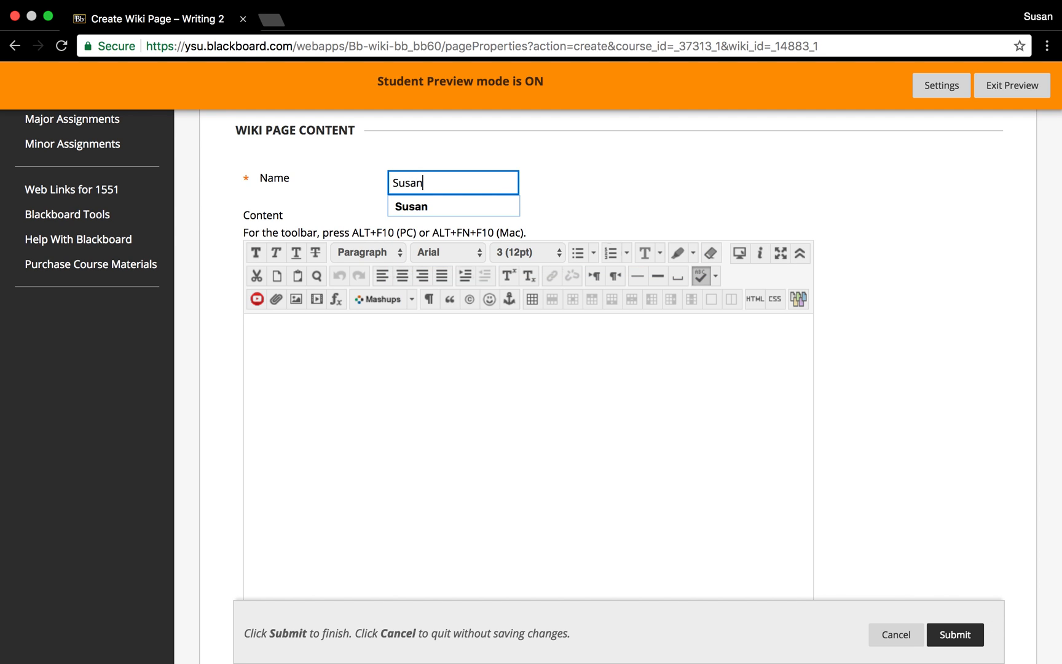
text(M)
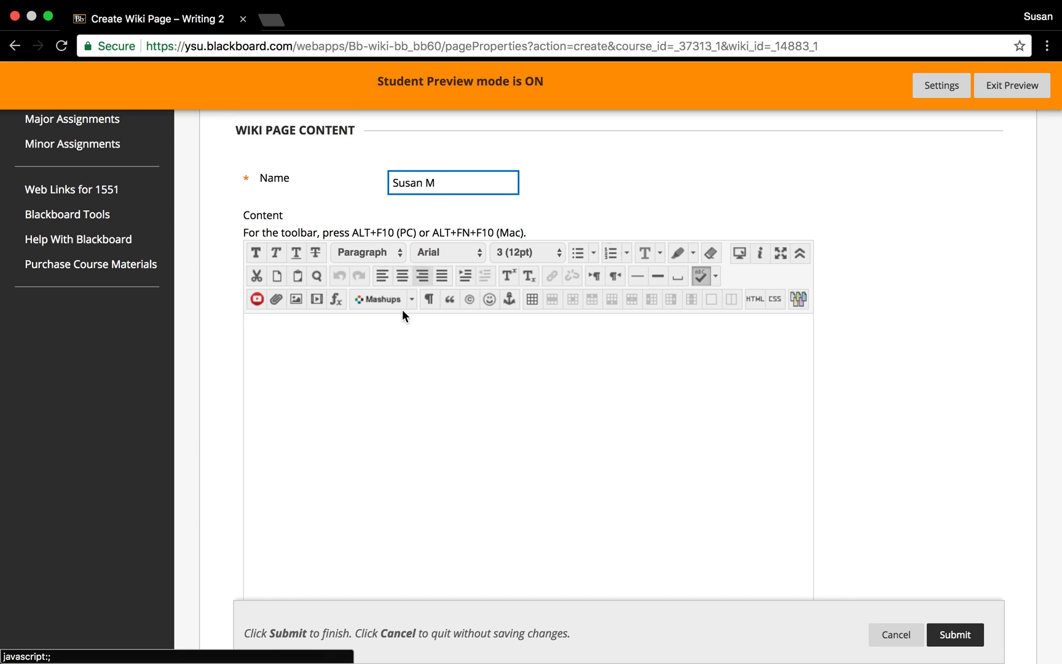
text(Test)
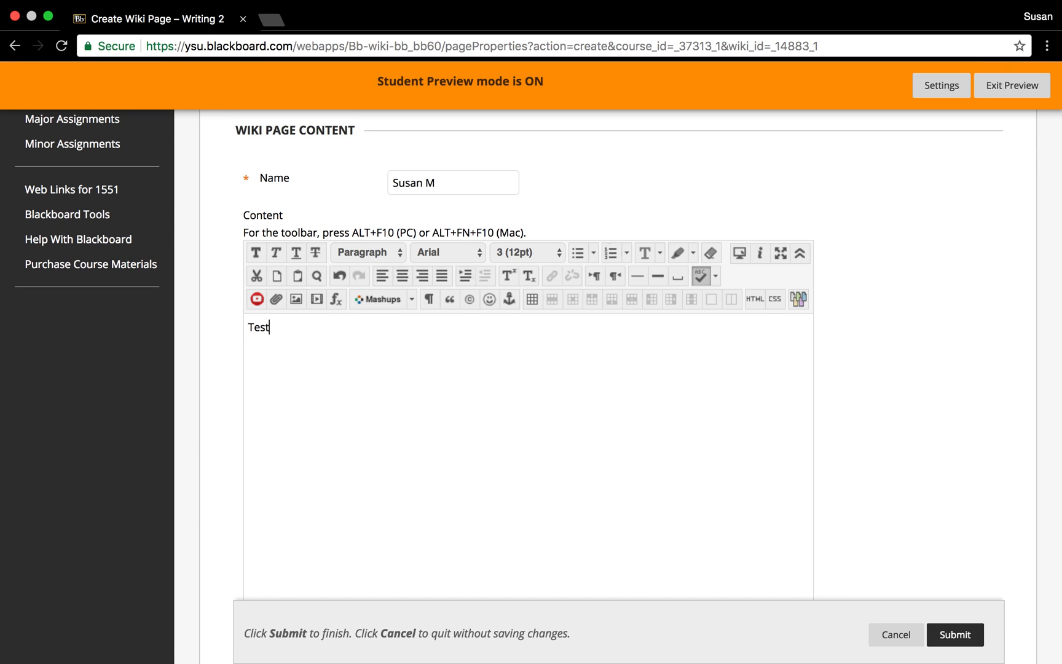
mouse_move(565, 477)
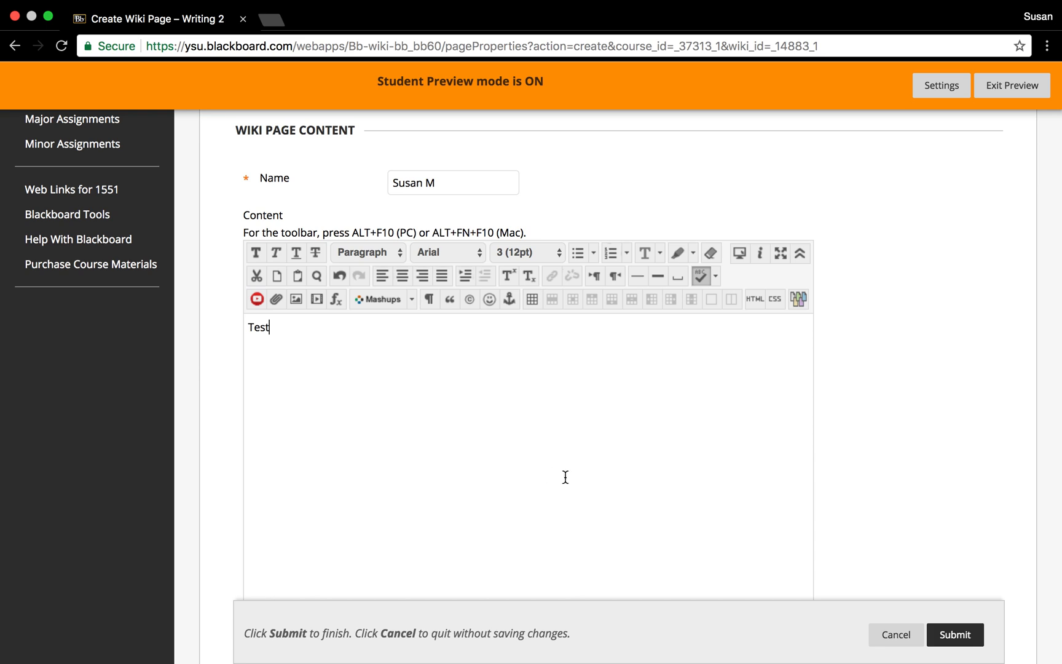
click(954, 634)
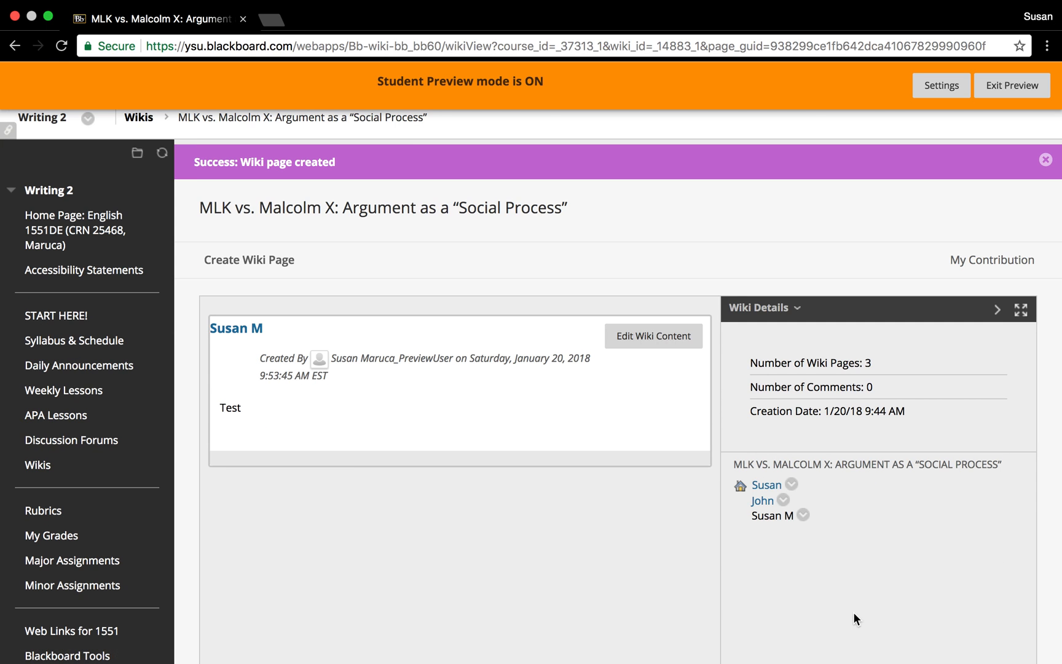
mouse_move(726, 601)
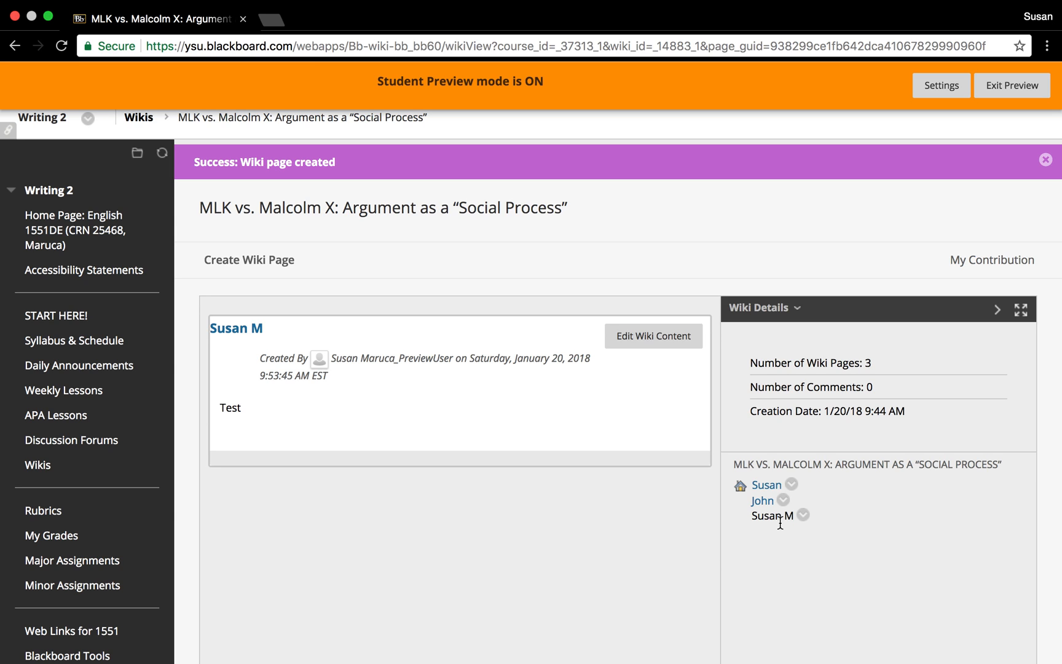
mouse_move(825, 530)
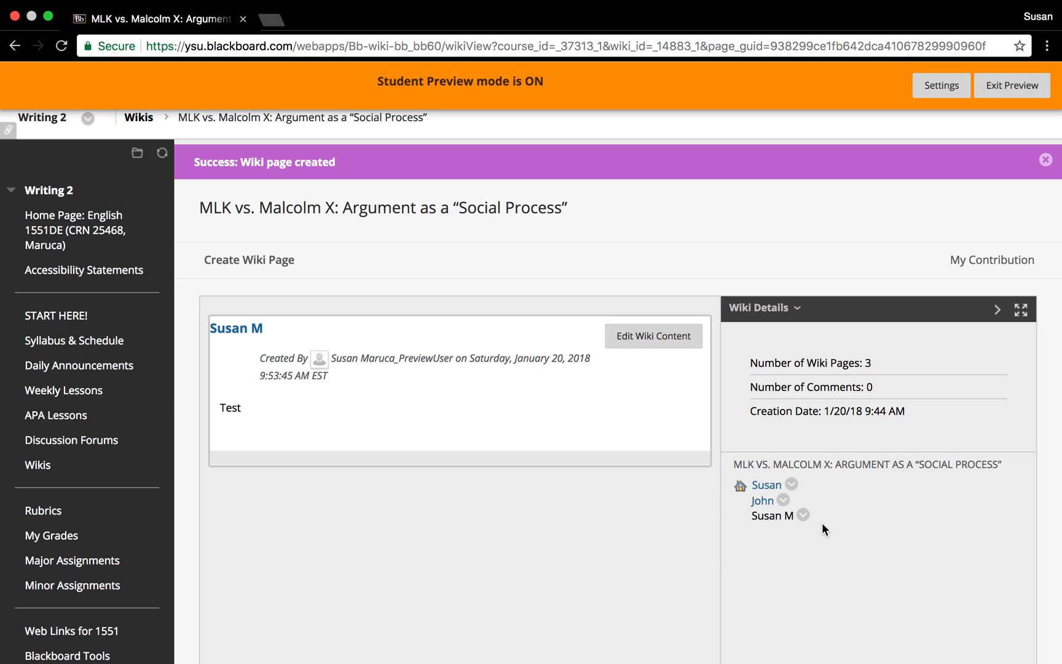
mouse_move(614, 301)
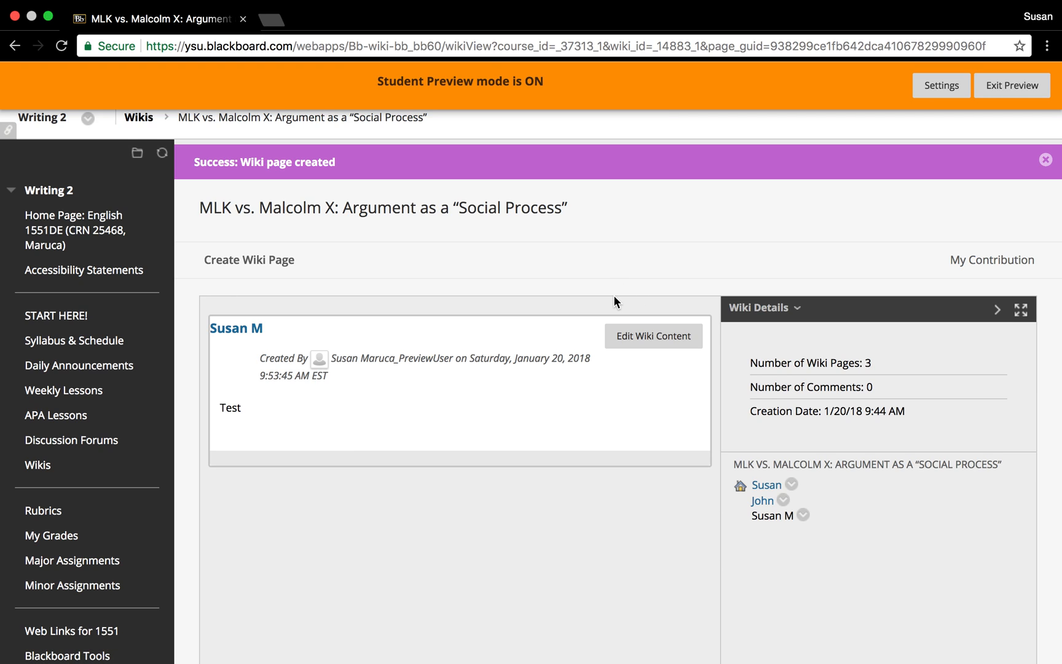
mouse_move(609, 301)
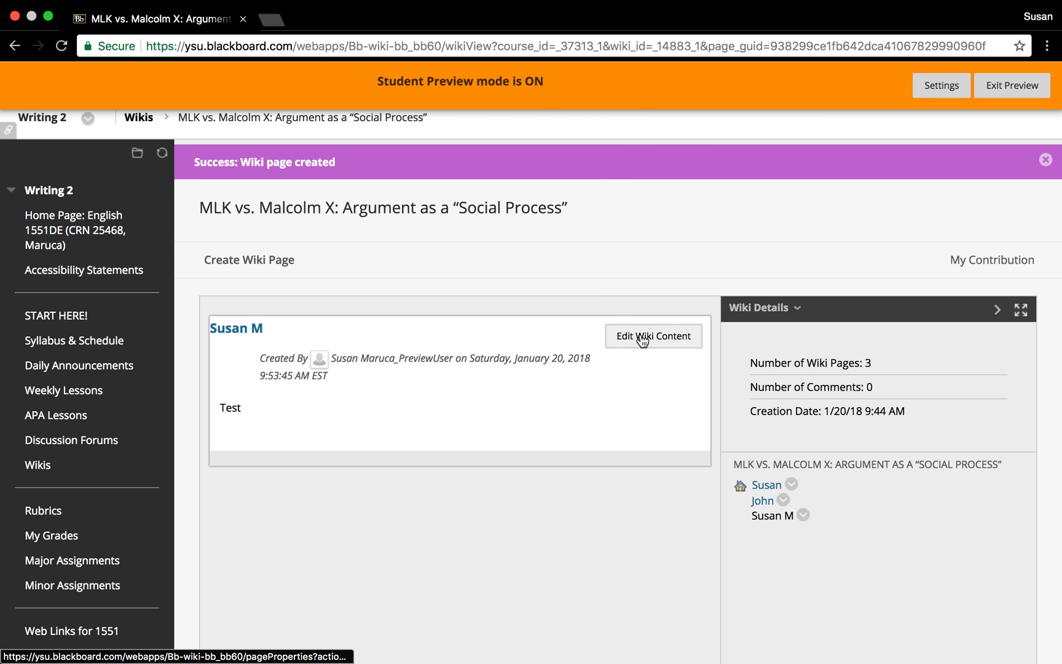
click(652, 336)
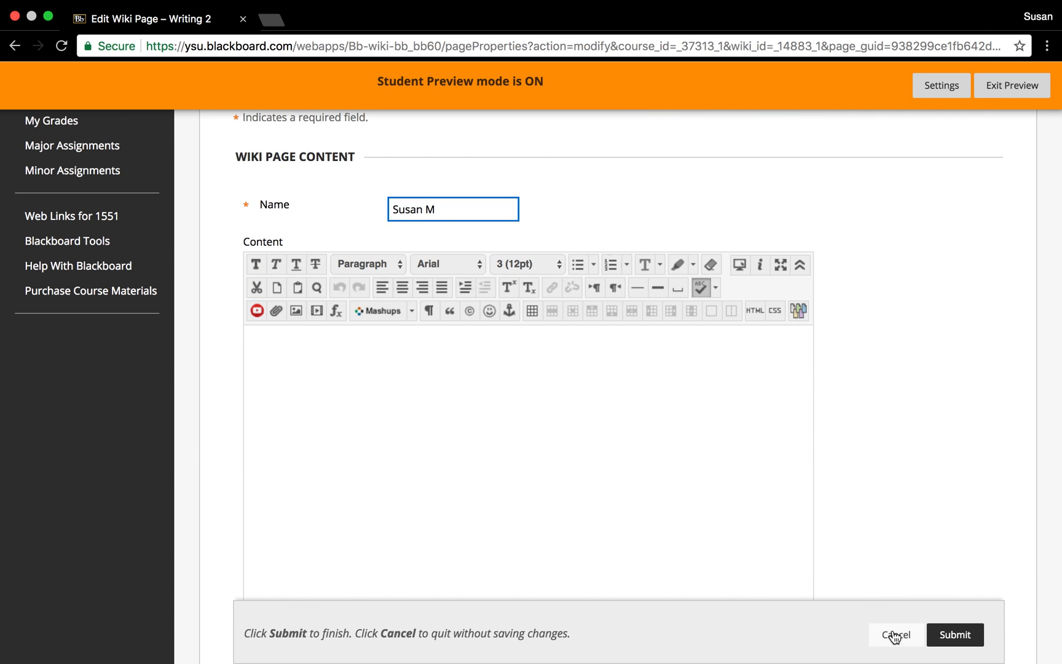
click(894, 634)
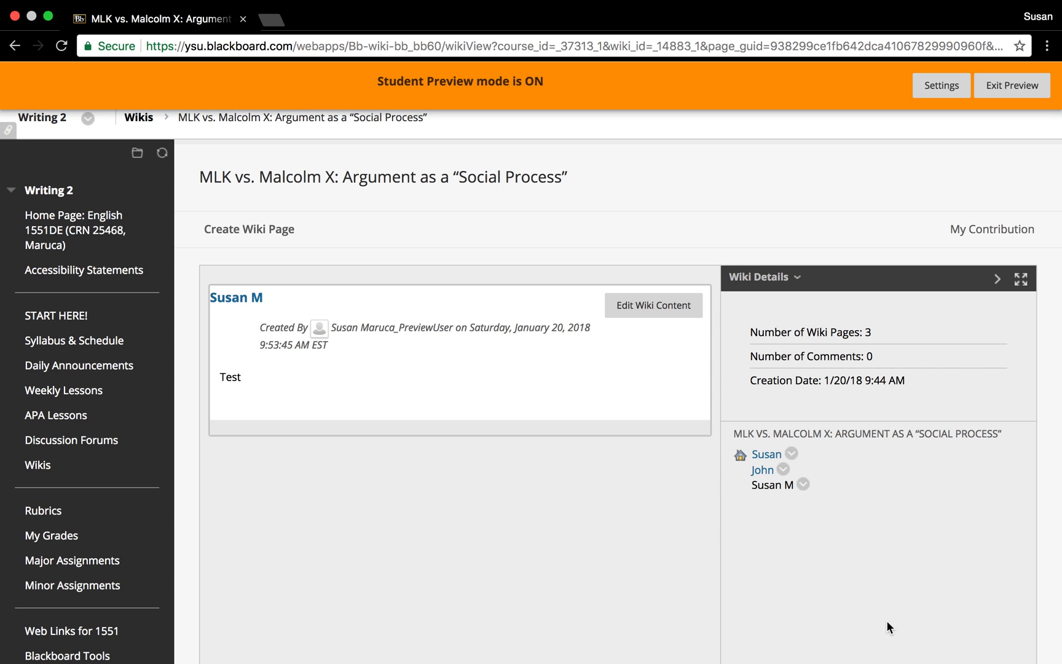
mouse_move(766, 452)
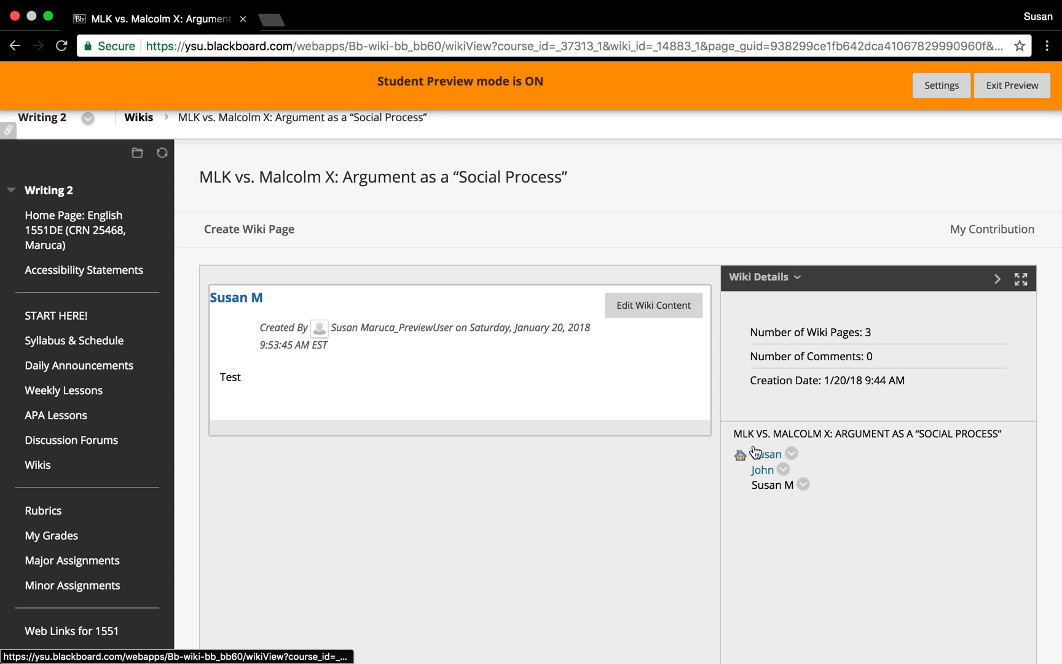